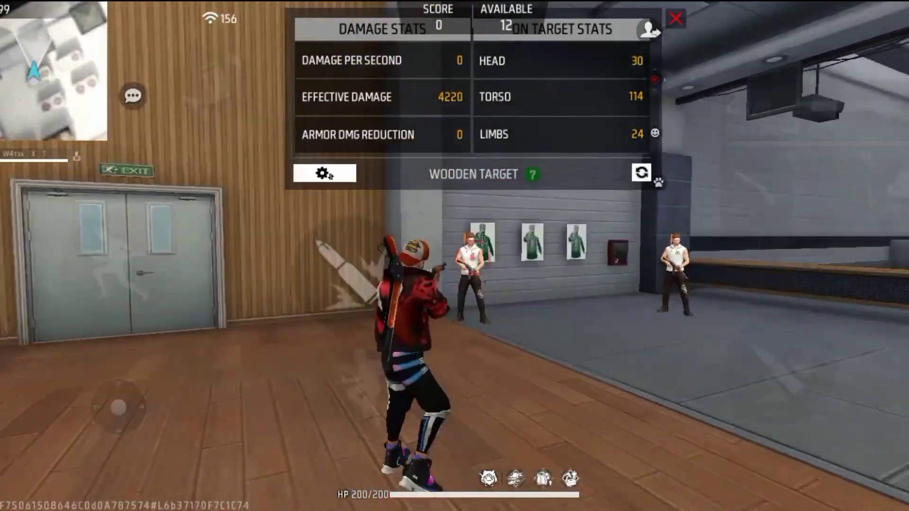
Step: End the Free Fire training-ground practice so the practice summary appears
click(673, 18)
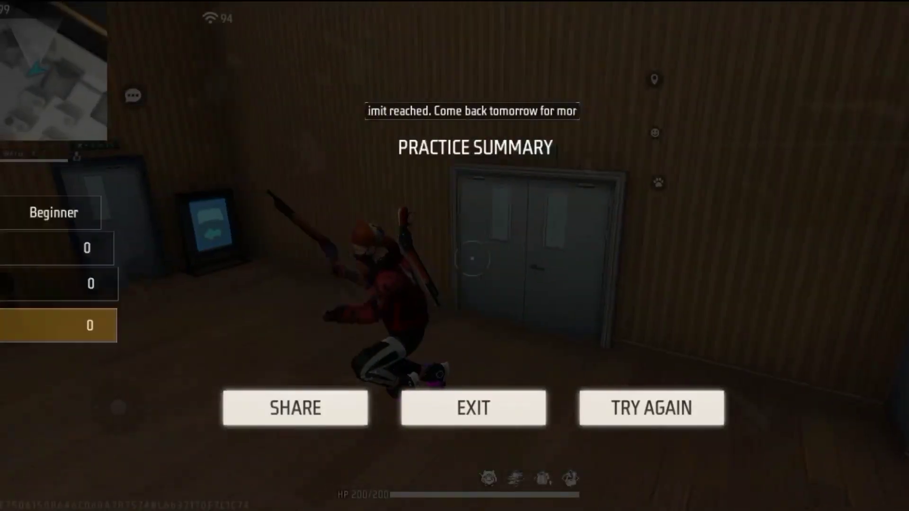
Step: Exit the practice summary and leave Free Fire for the Android home screen
click(651, 407)
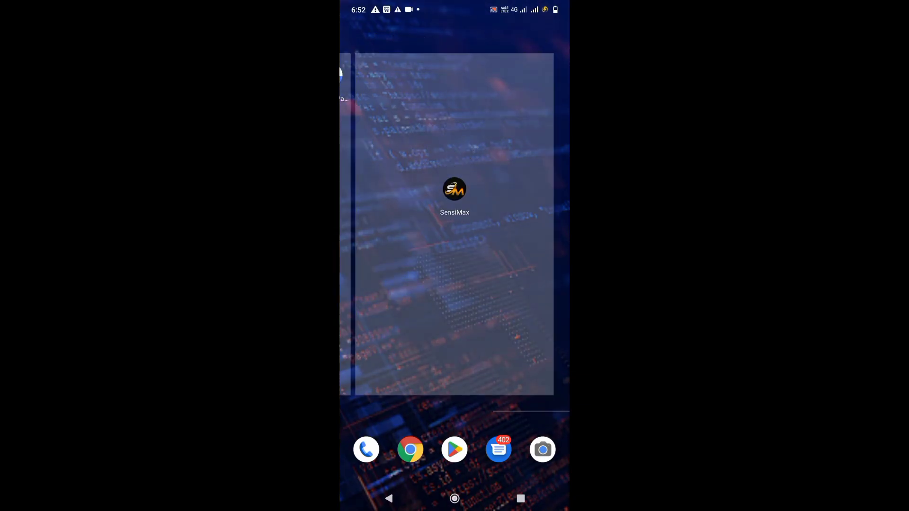
Step: Launch SensiMax from the home screen and get past its loading advert
click(455, 189)
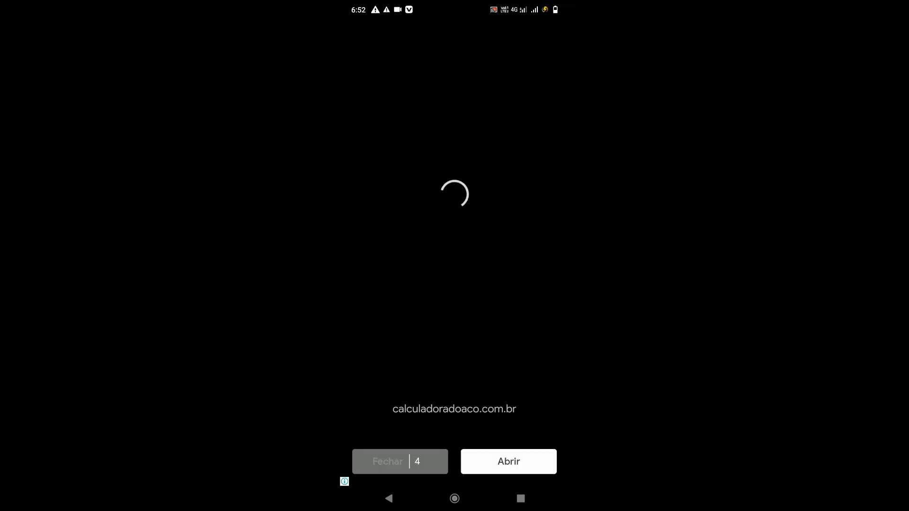
click(508, 461)
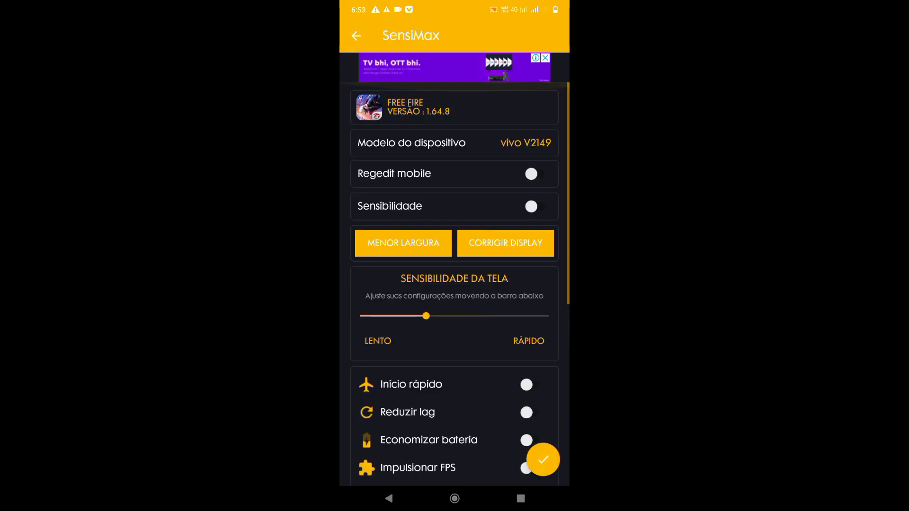
Step: Switch on Regedit mobile and Sensibilidade with Geral, Red Dot, Mira 2x and 4x at 100
click(530, 205)
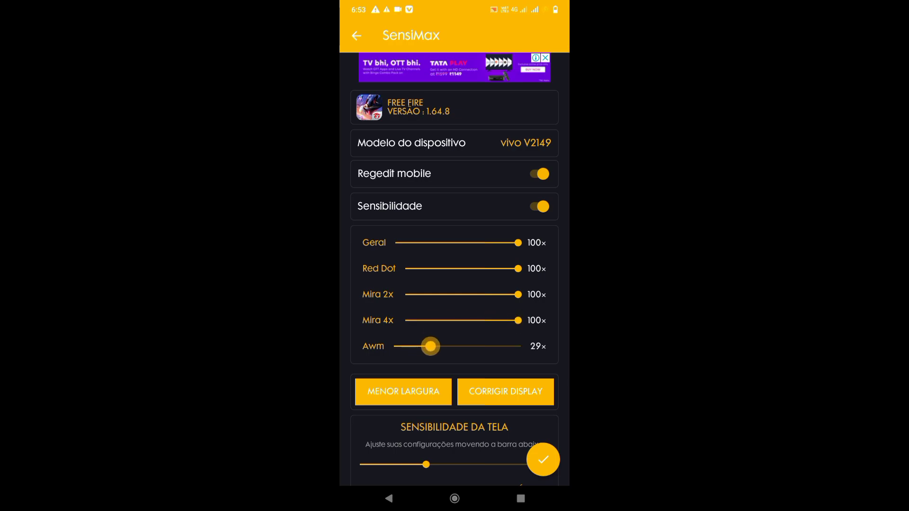
Step: Set Awm sensitivity to 0 and Sensibilidade da Tela to Rápido
scroll(down, 3)
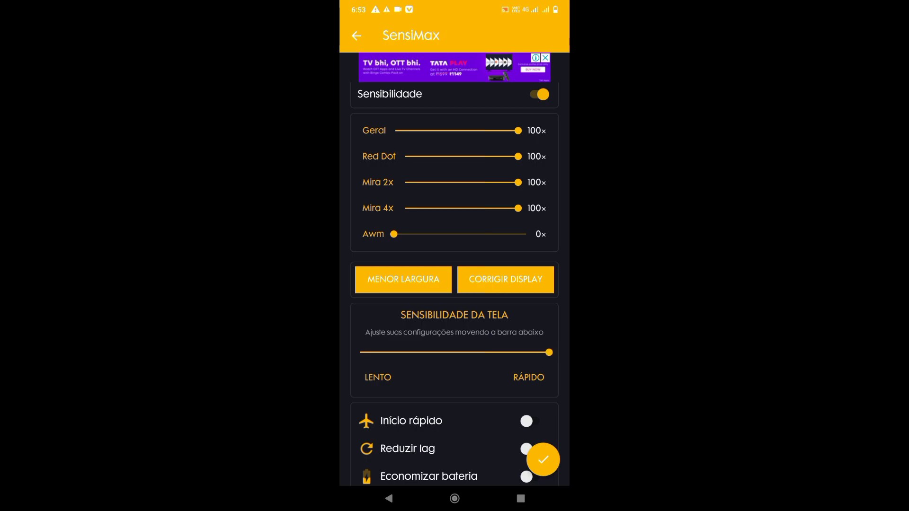
scroll(down, 3)
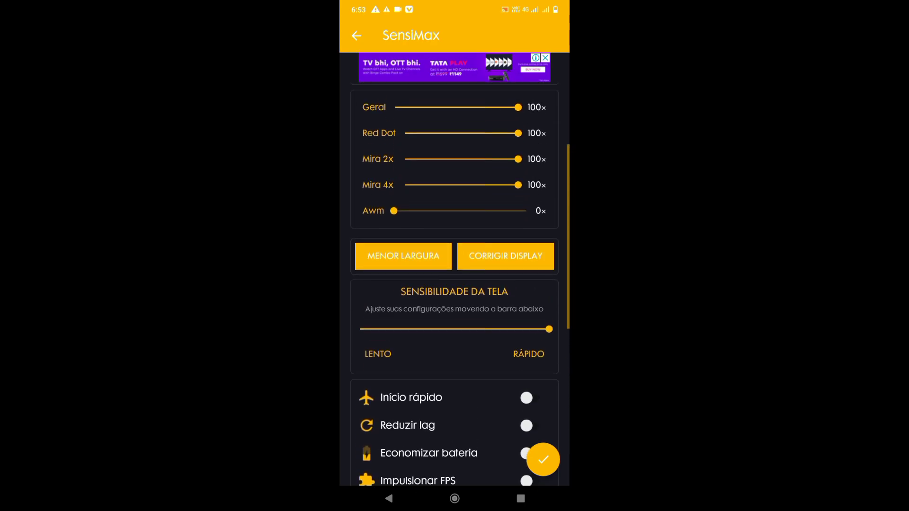
Step: Enable every optimization switch, advance, and bring up the FF MAX / FF NORMAL game selection
click(525, 397)
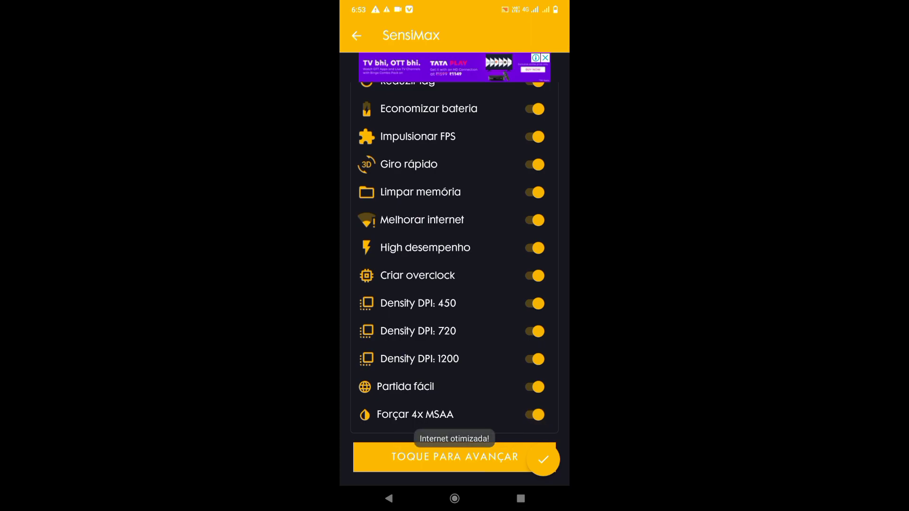
click(453, 457)
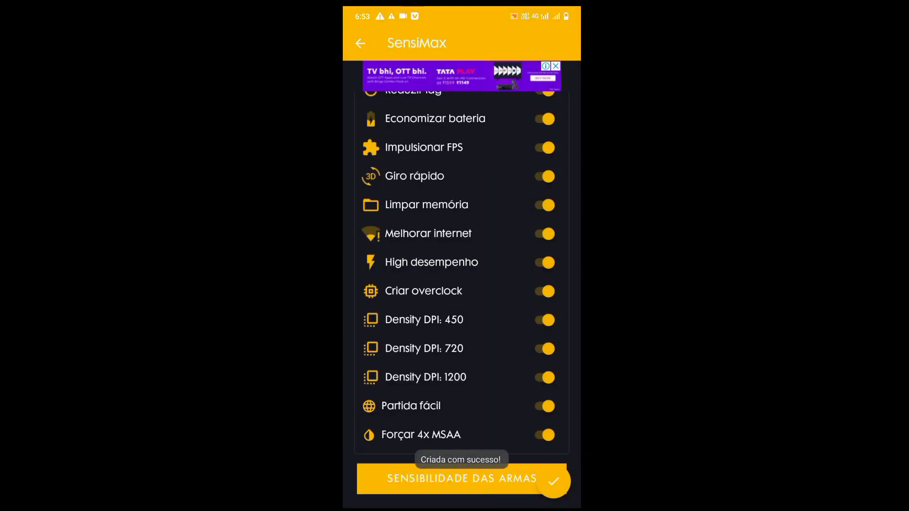
click(542, 407)
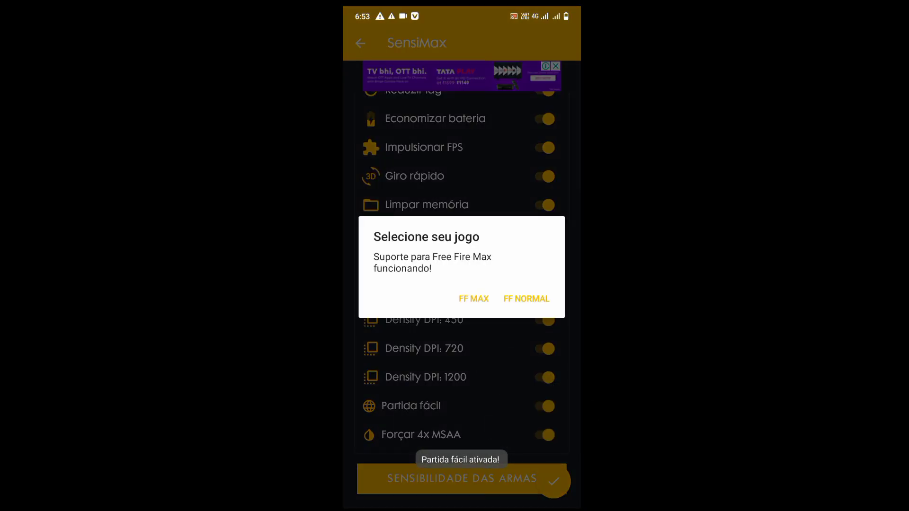